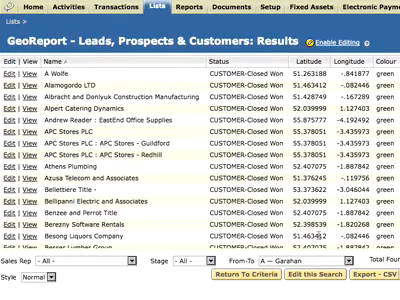
Create a Geo Report named 'Leads, Prospects and Customers' using the GeoReport saved search
{"action": "scroll", "scroll_direction": "down", "scroll_amount": 3}
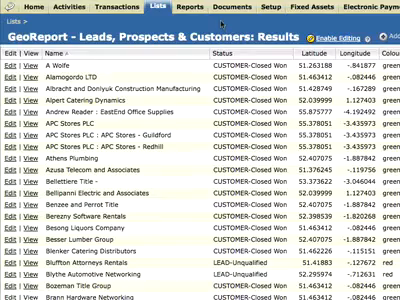
{"action": "left_click", "coordinate": [179, 11]}
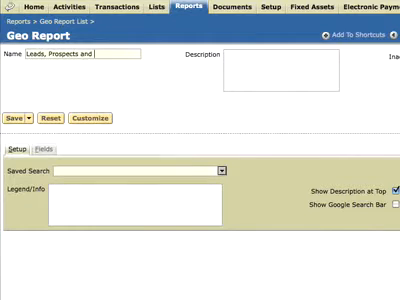
{"action": "type", "text": "Customers"}
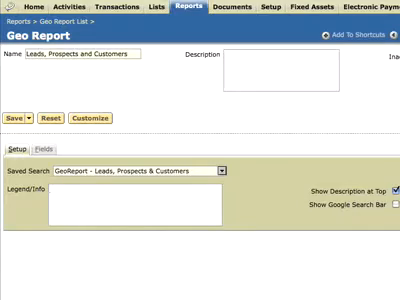
{"action": "left_click", "coordinate": [39, 151]}
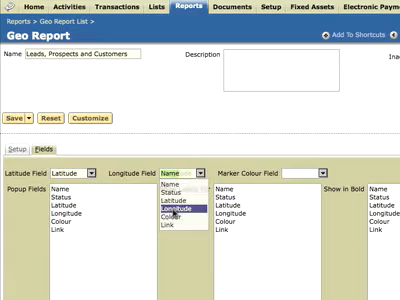
Map Longitude as the longitude field, with marker colour and popup display fields
{"action": "left_click", "coordinate": [184, 209]}
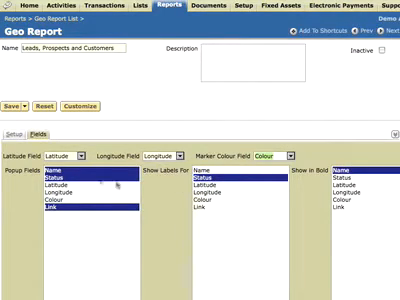
{"action": "left_click", "coordinate": [17, 140]}
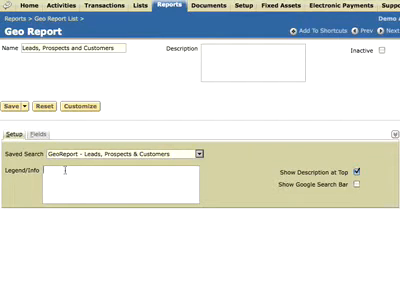
Save the Geo Report with the Legend/Info text left empty
{"action": "type", "text": "leg"}
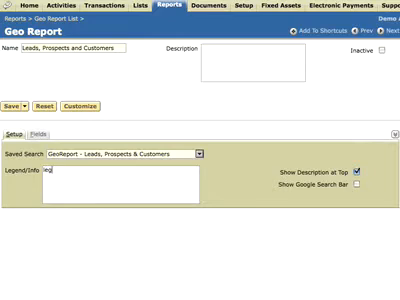
{"action": "type", "text": "legend goes"}
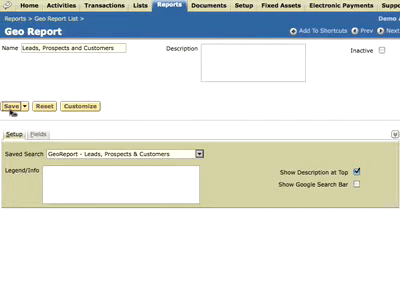
{"action": "left_click", "coordinate": [12, 107]}
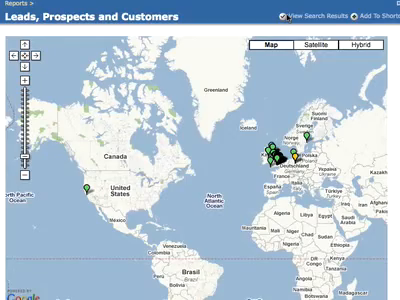
View the map markers across Europe and the US, then return to the dashboard portlet
{"action": "left_click", "coordinate": [27, 37]}
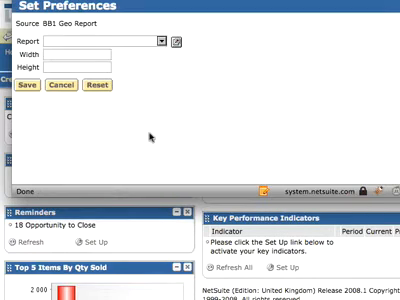
Point the portlet at the 'Leads, Prospects and Customers' report, sized 300 by 300
{"action": "left_click", "coordinate": [160, 41]}
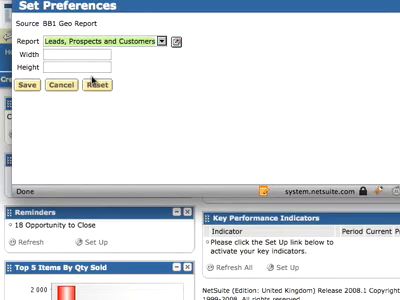
{"action": "mouse_move", "coordinate": [100, 42]}
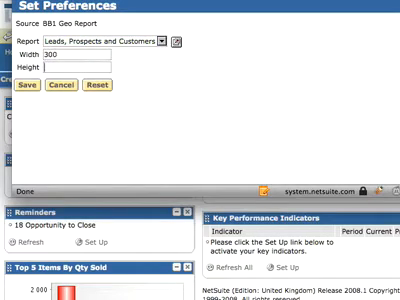
{"action": "type", "text": "300"}
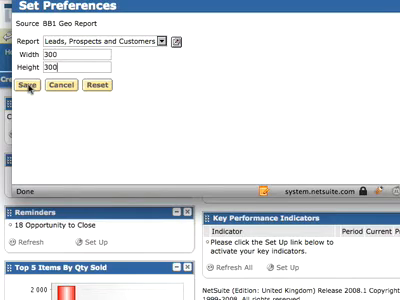
{"action": "left_click", "coordinate": [26, 87]}
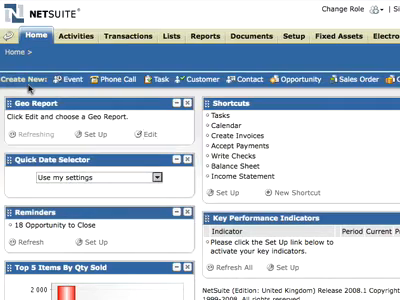